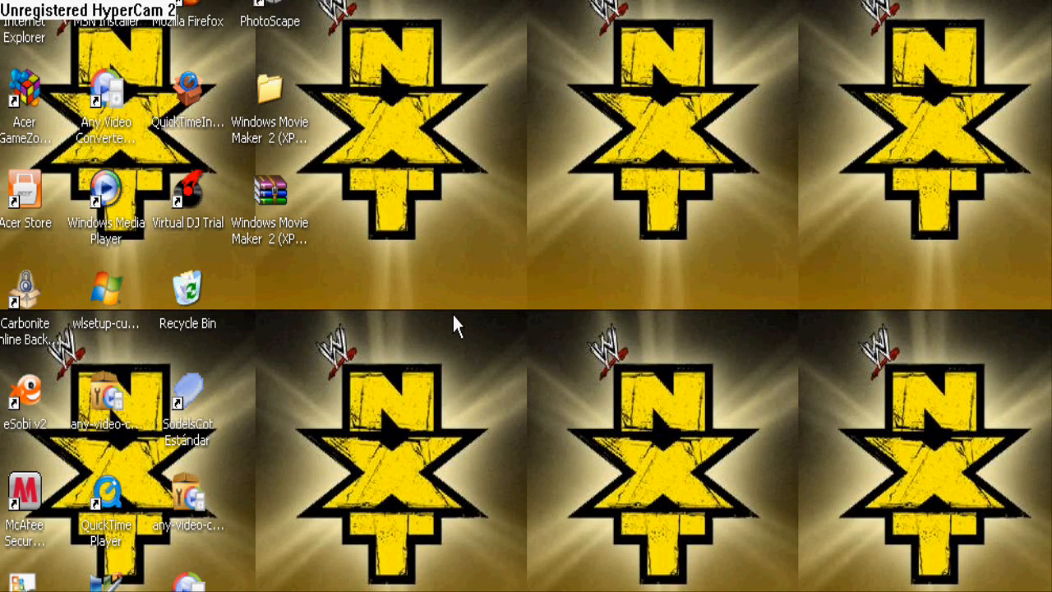
pyautogui.moveTo(436, 338)
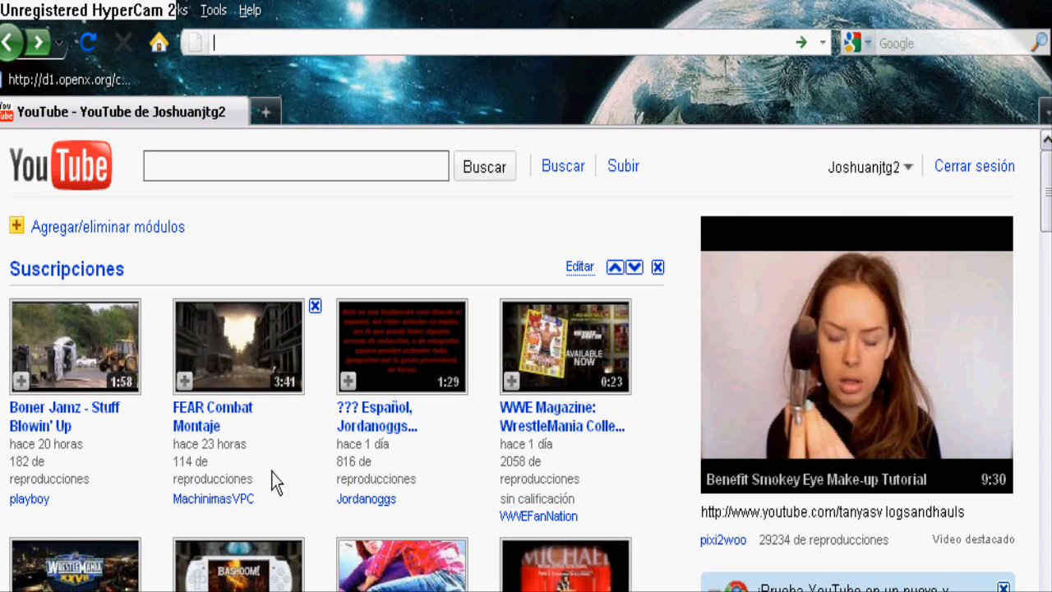
# Go to the File Dropper page for the Windows Movie Maker 2 (XP) HD plugins in Firefox.
pyautogui.write('filedropper.com/windowsmoviemaker2xphdplugins')
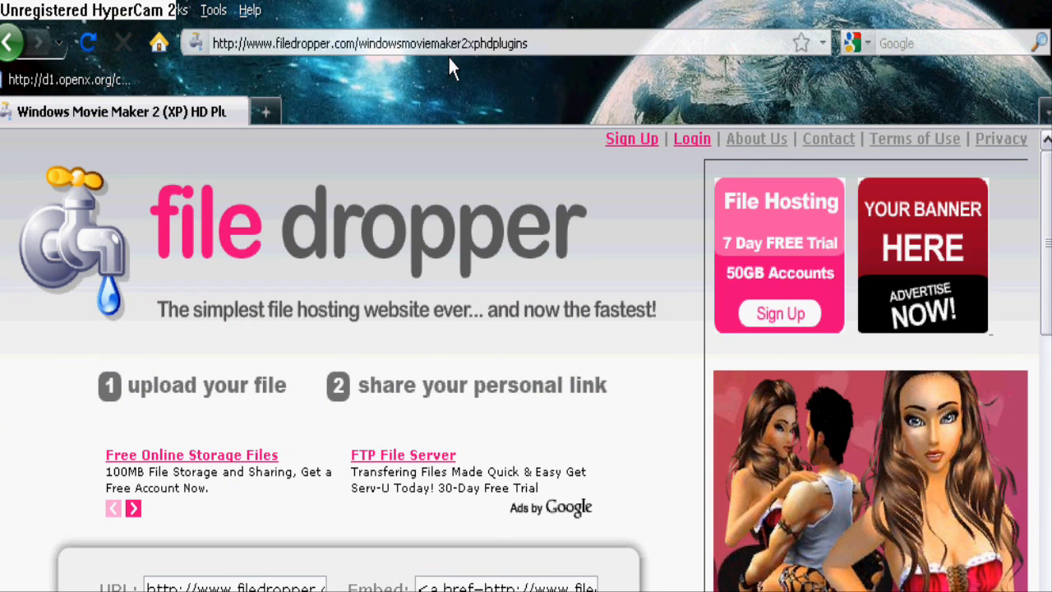
# Download the HD Plugins zip, entering the captcha characters and saving the file.
pyautogui.scroll(-3)
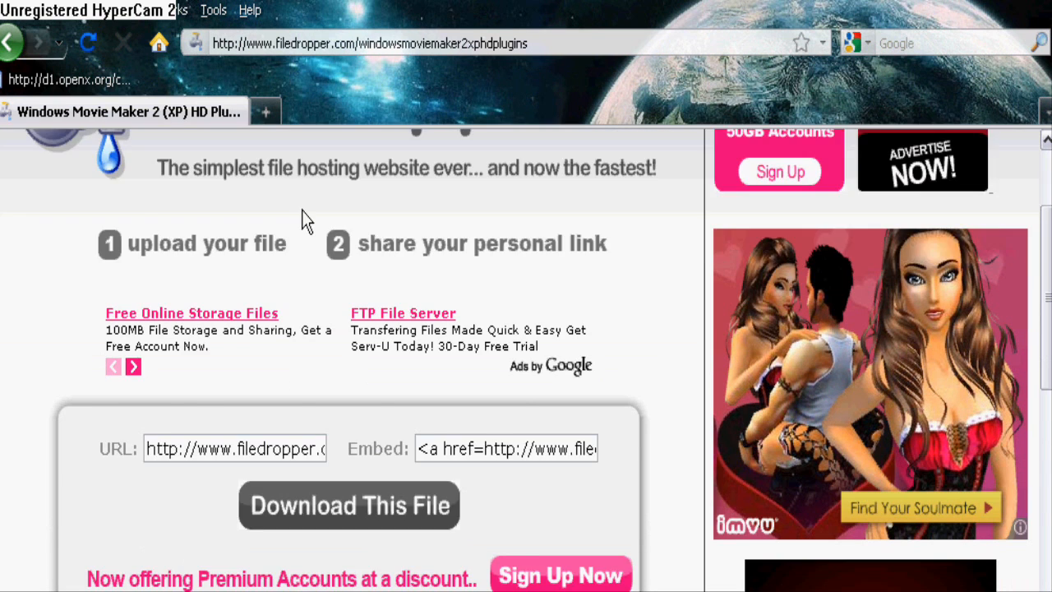
pyautogui.click(348, 504)
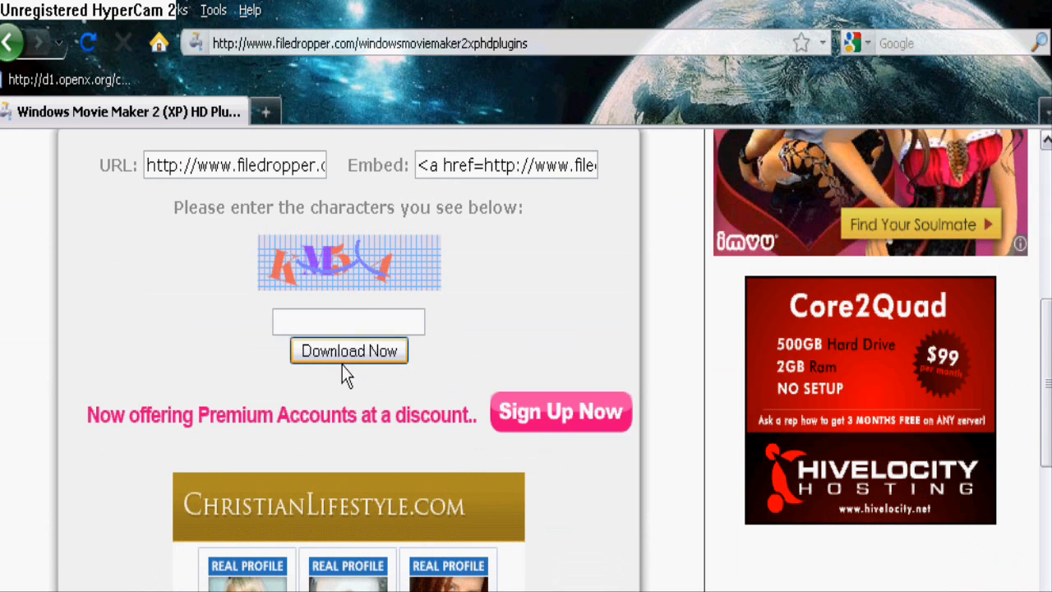
pyautogui.write('k')
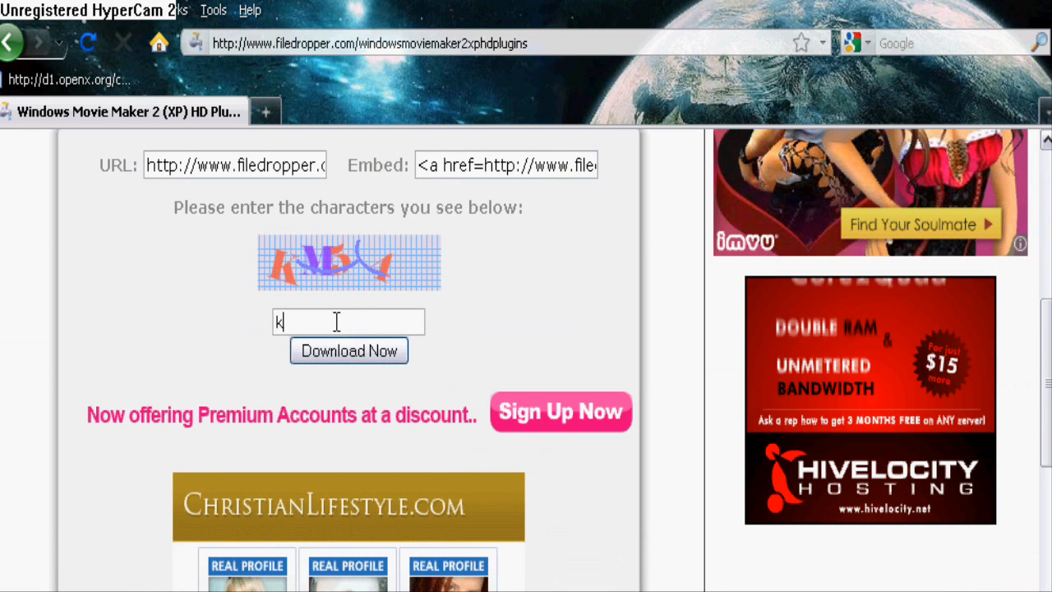
pyautogui.write('m54')
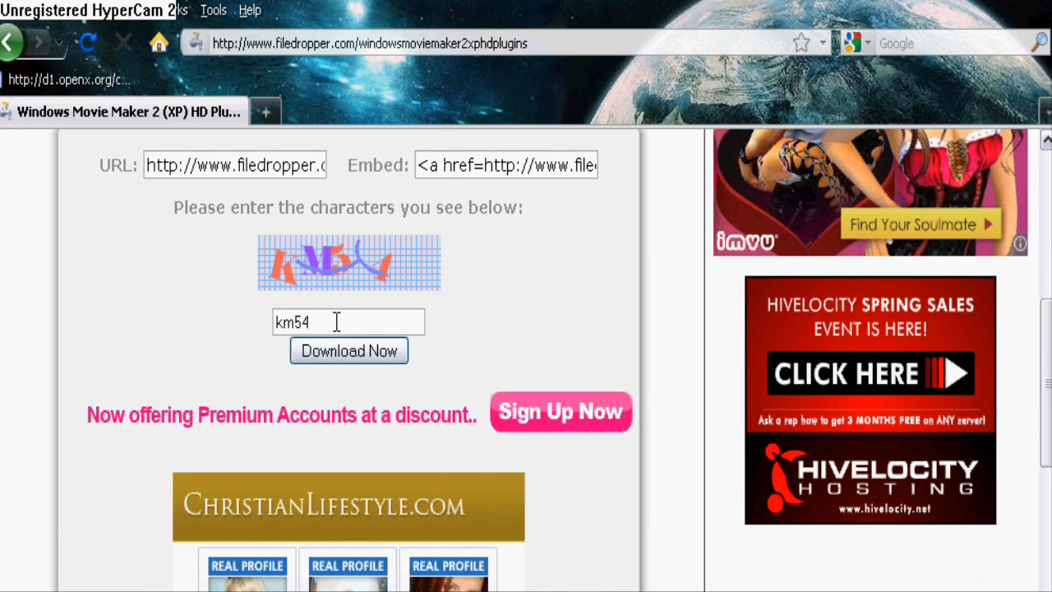
pyautogui.click(348, 352)
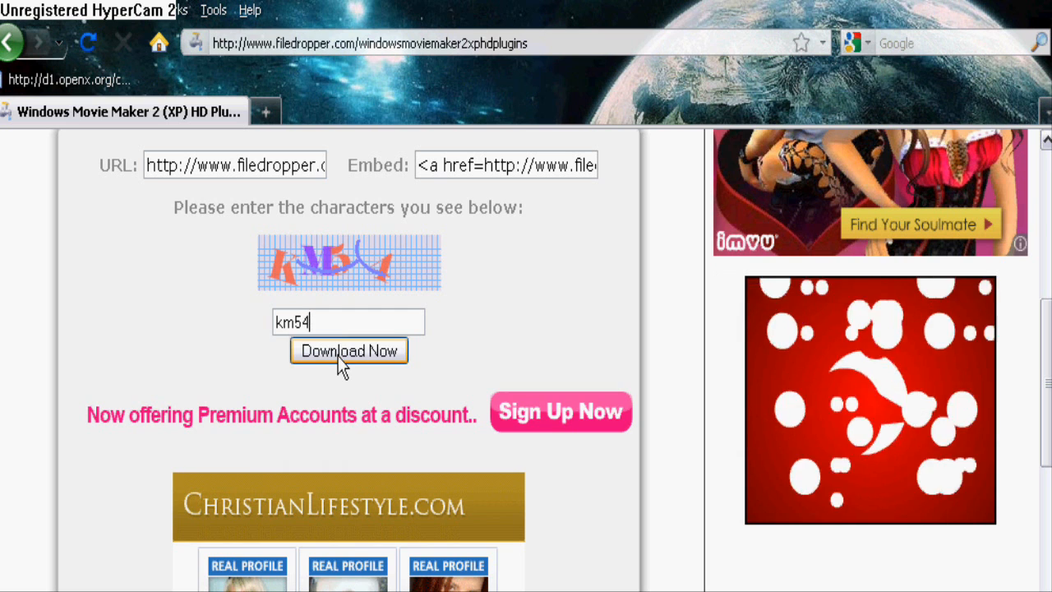
pyautogui.click(349, 352)
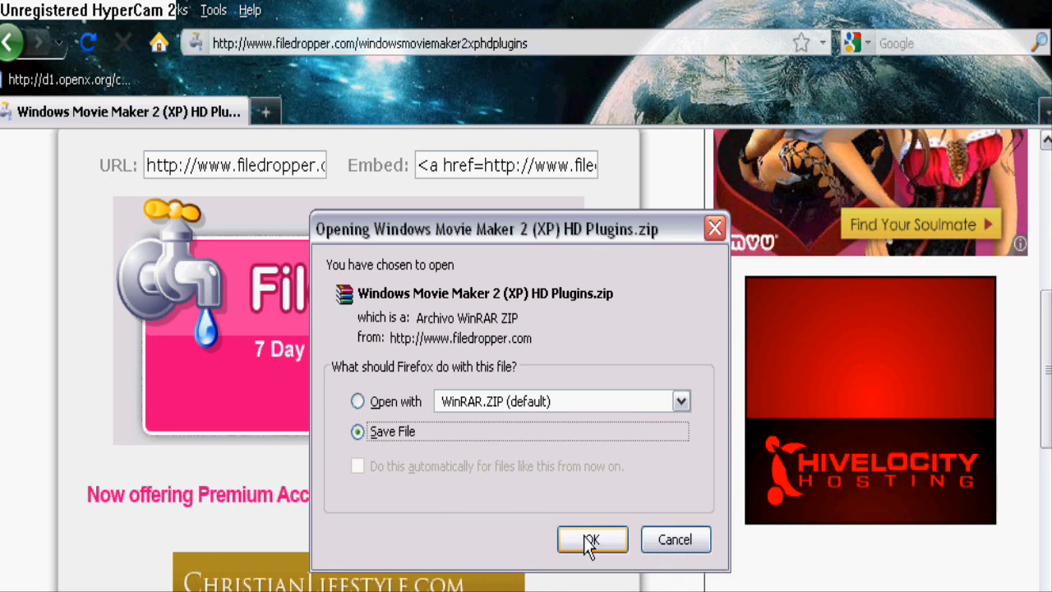
pyautogui.click(591, 539)
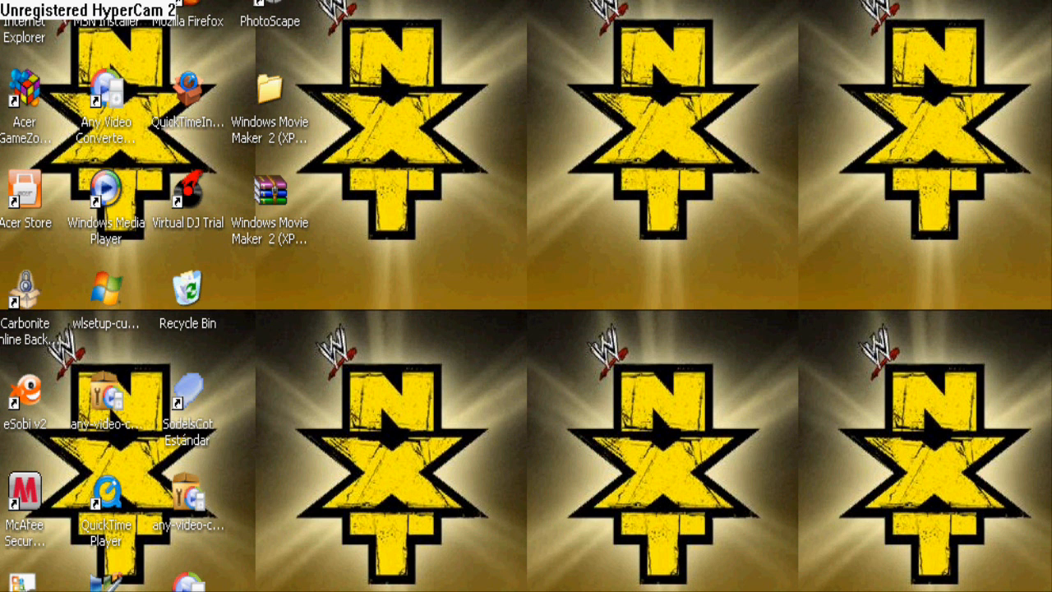
pyautogui.moveTo(270, 217)
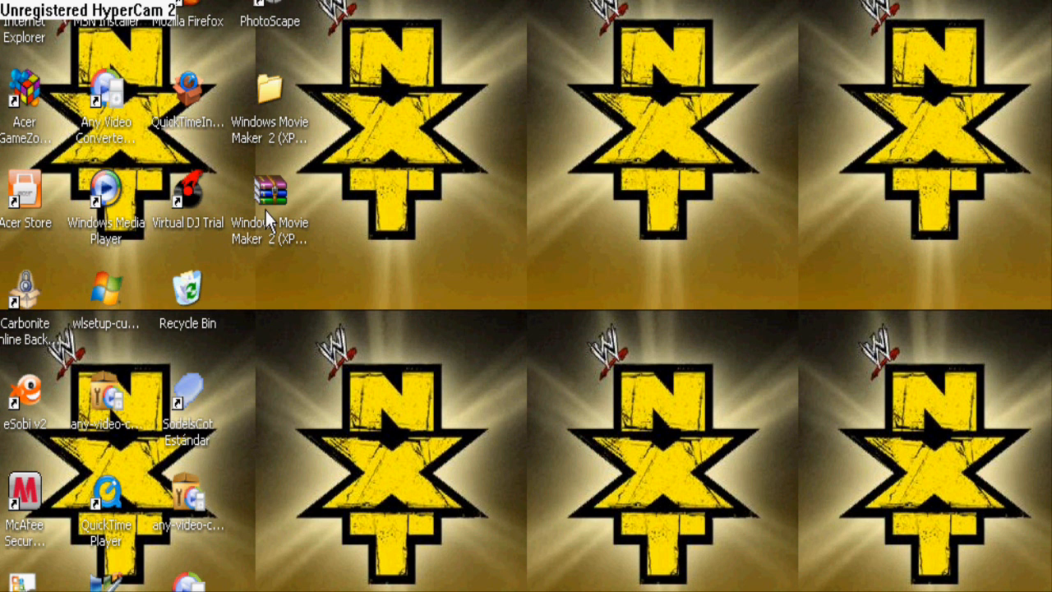
pyautogui.moveTo(270, 193)
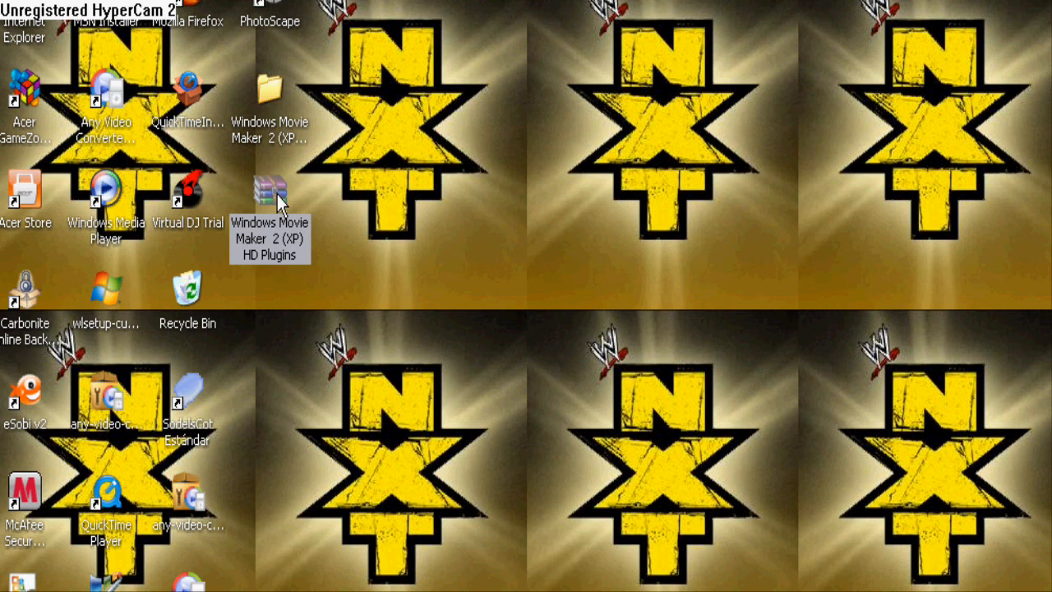
# Extract the plugins archive with WinRAR, choosing Sí a todo to overwrite existing .prx files.
pyautogui.rightClick(269, 191)
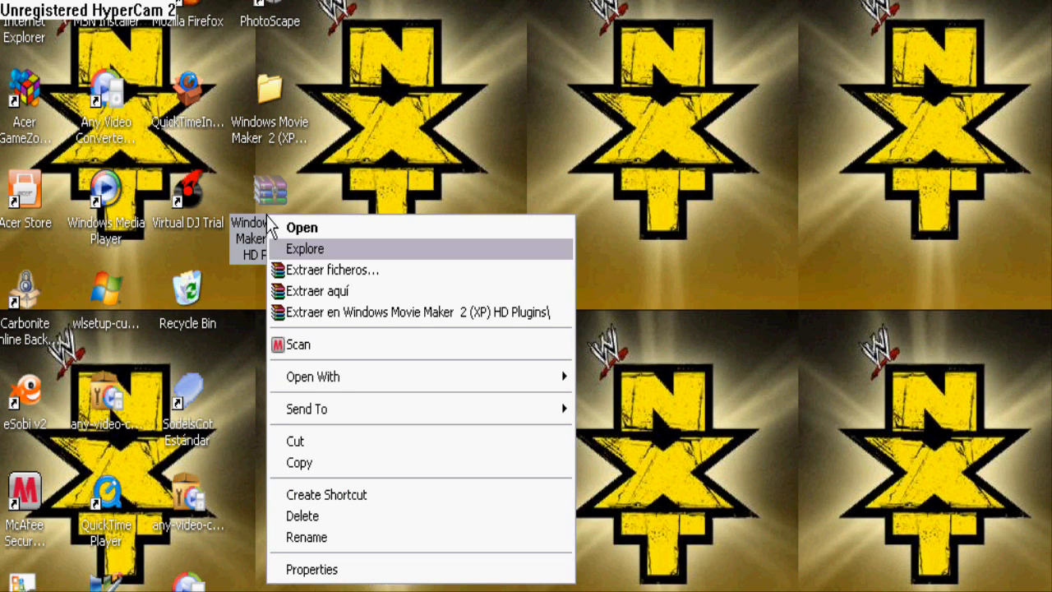
pyautogui.moveTo(332, 270)
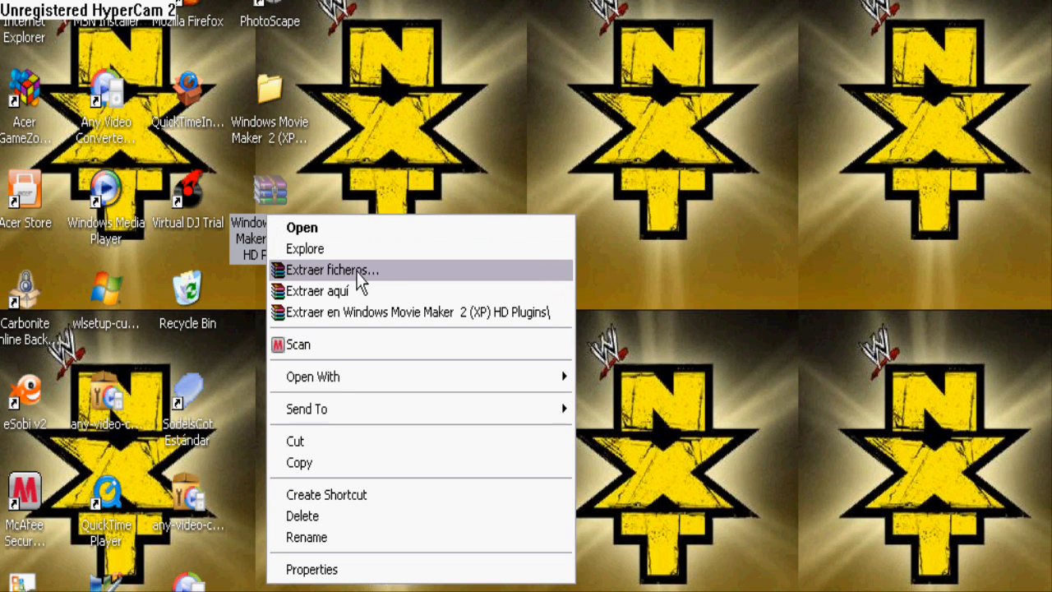
pyautogui.click(332, 269)
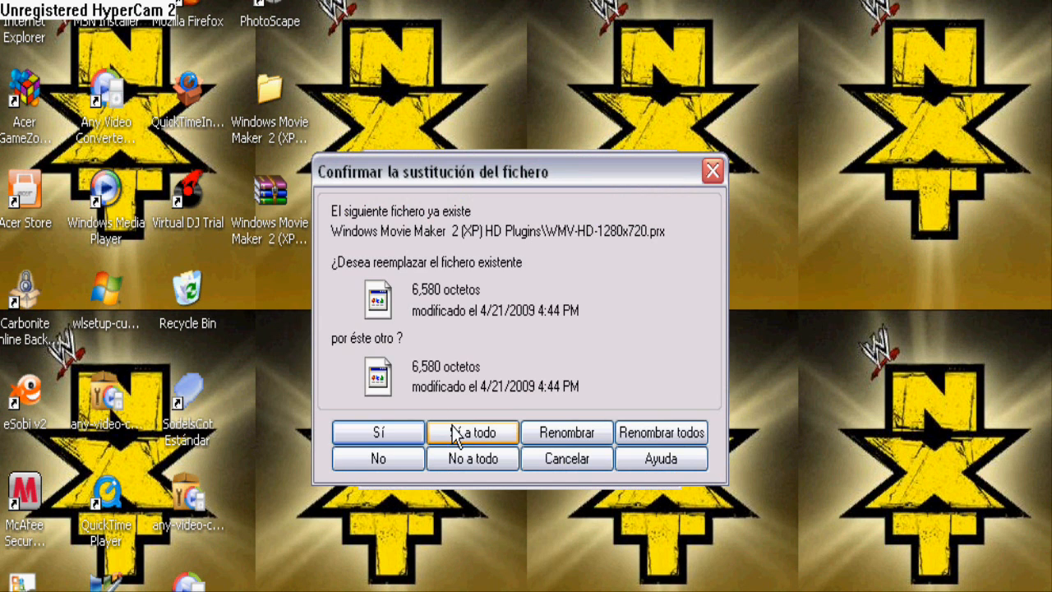
pyautogui.click(473, 432)
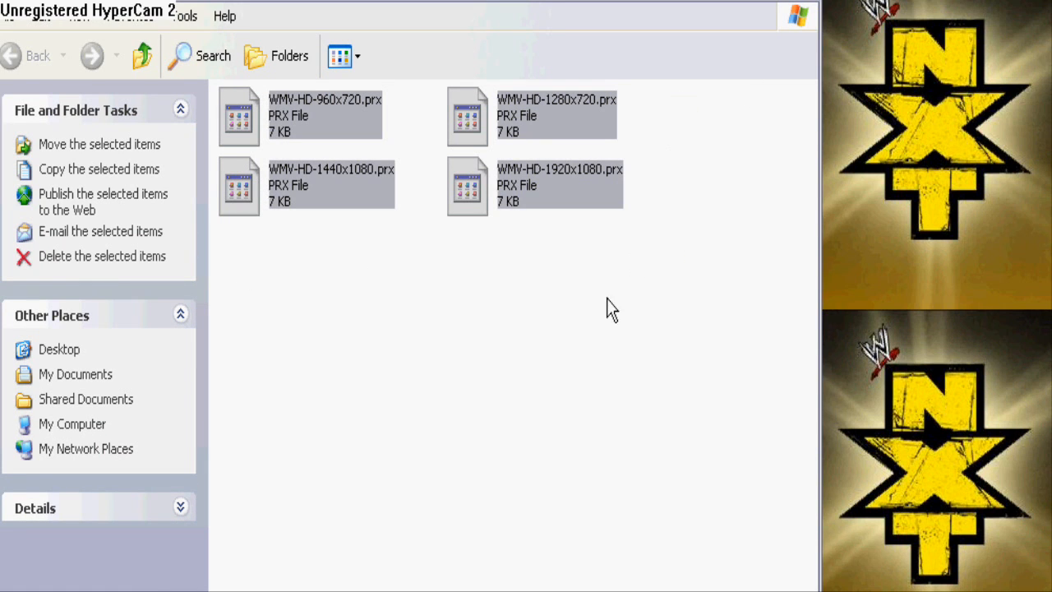
pyautogui.moveTo(650, 261)
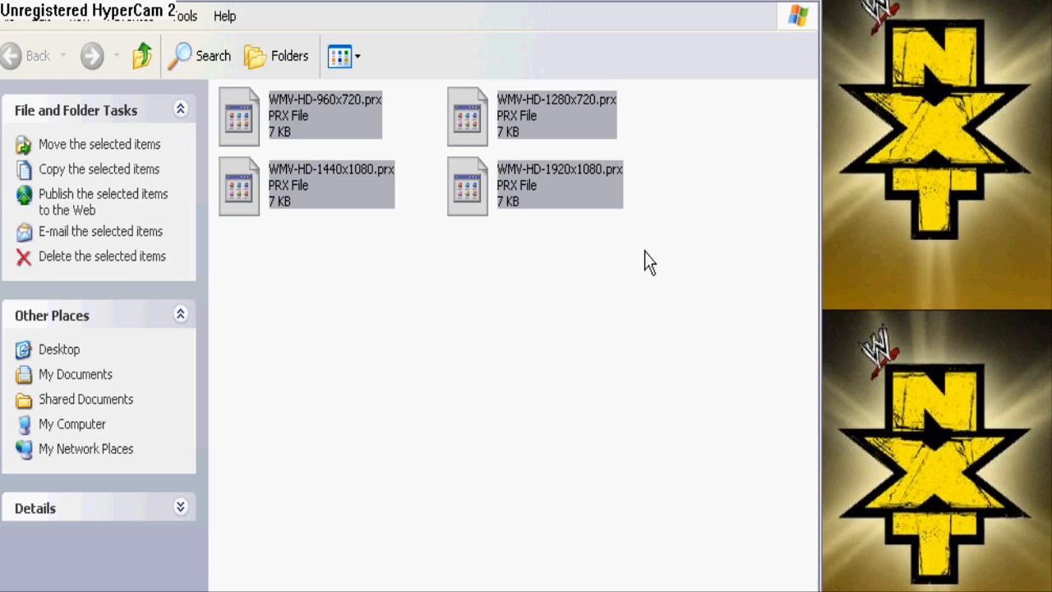
pyautogui.moveTo(279, 276)
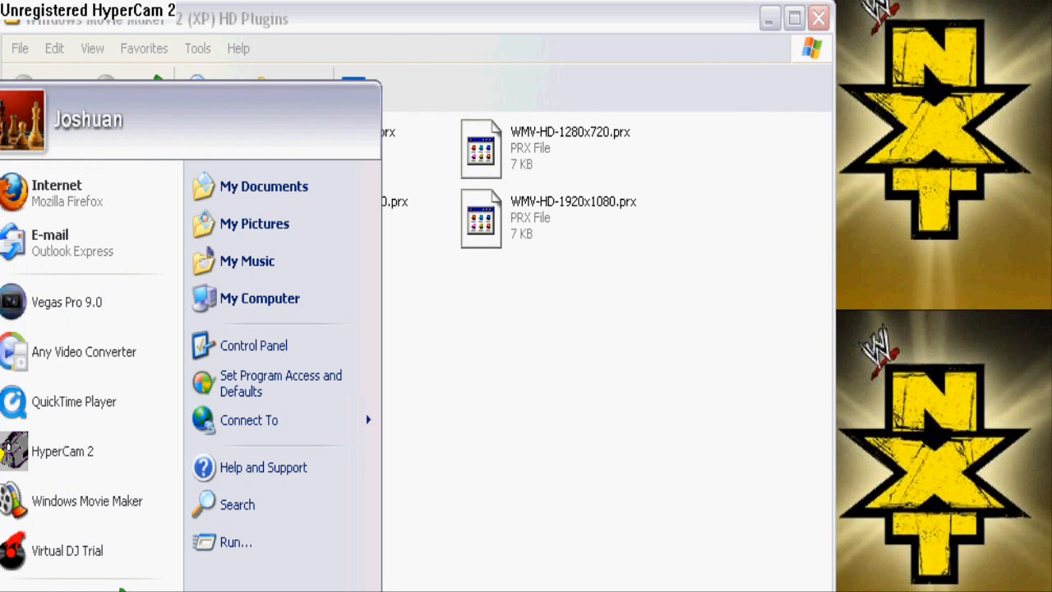
pyautogui.moveTo(87, 499)
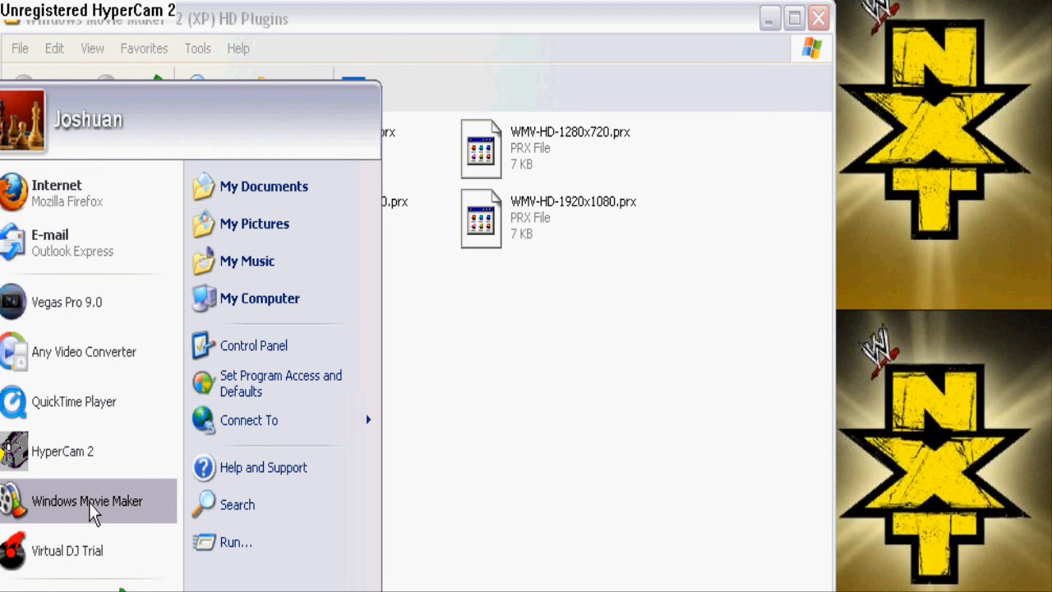
# Reach Movie Maker's installation folder via the shortcut's Properties and Find Target.
pyautogui.rightClick(87, 500)
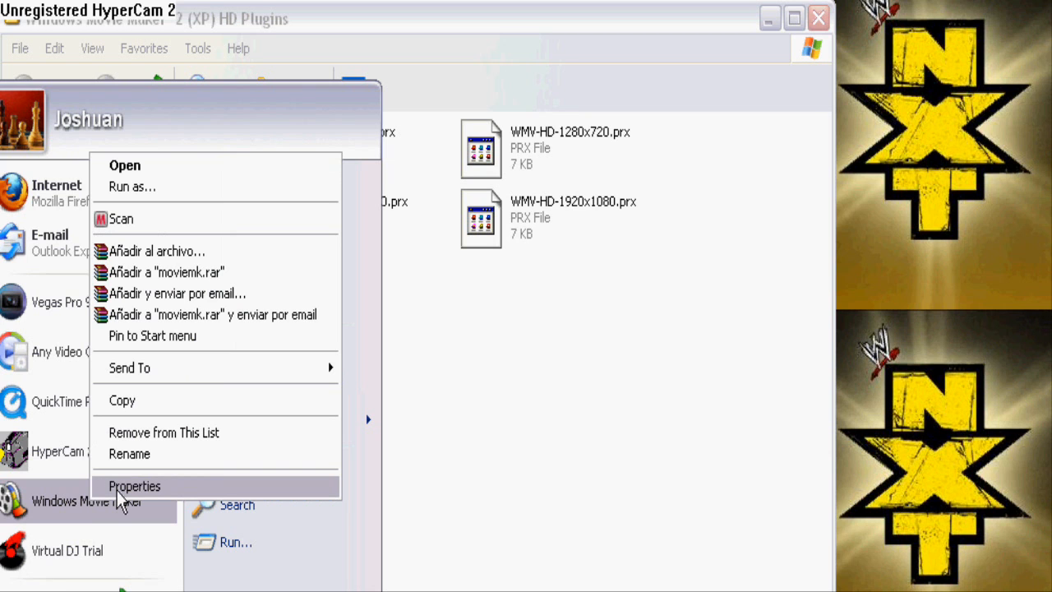
pyautogui.click(134, 486)
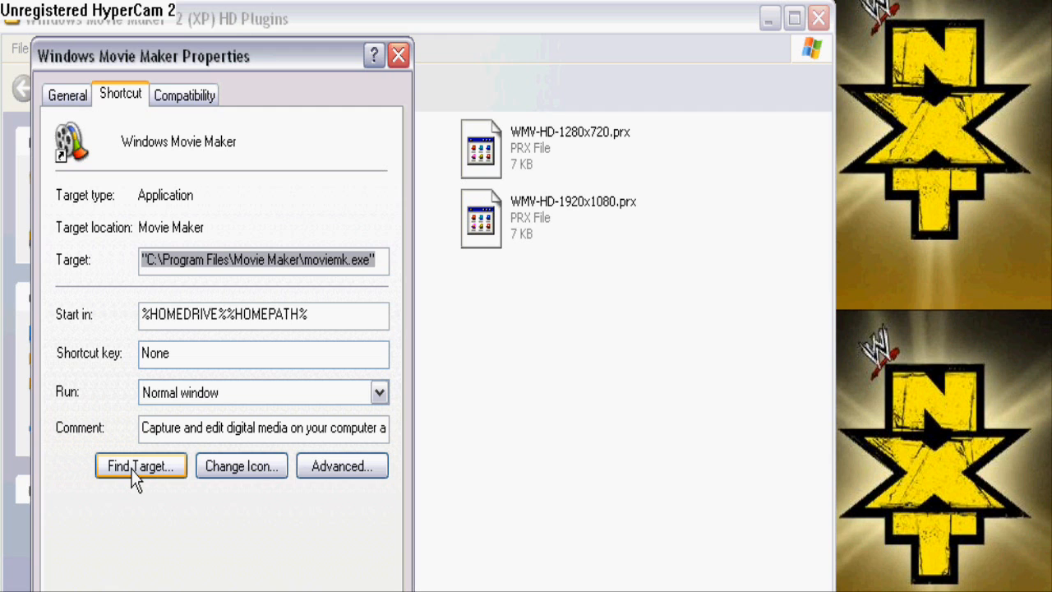
pyautogui.click(140, 465)
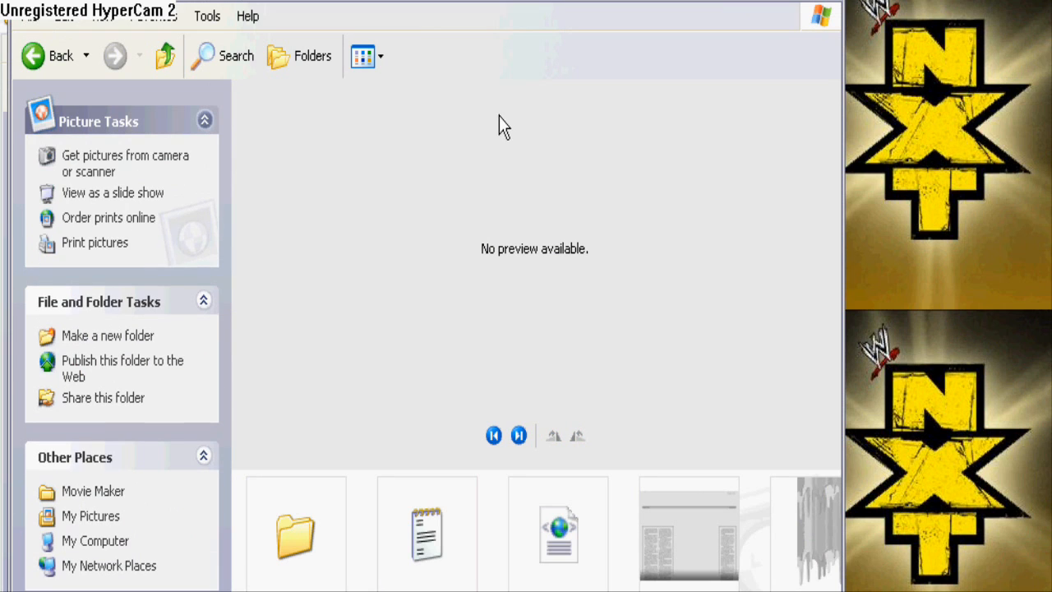
pyautogui.moveTo(296, 533)
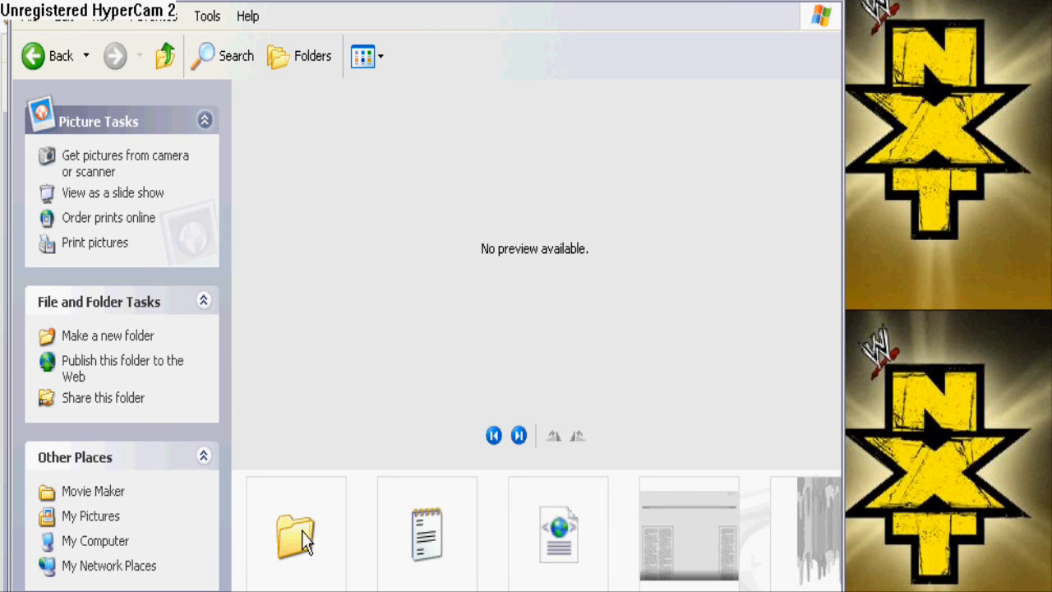
# Paste the four copied WMV-HD .prx files into Movie Maker's Profiles folder.
pyautogui.doubleClick(296, 534)
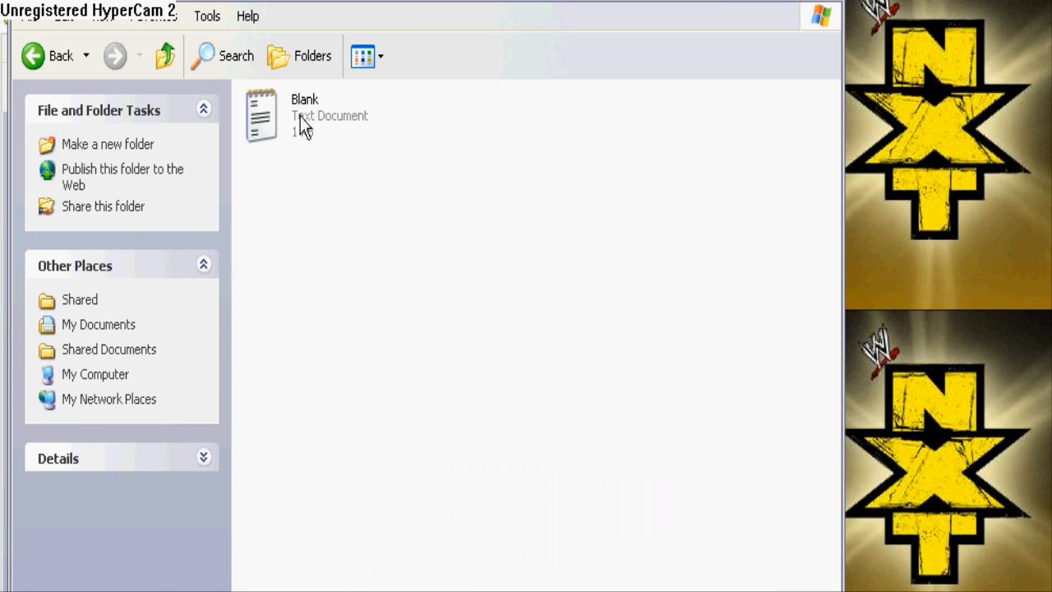
pyautogui.moveTo(321, 118)
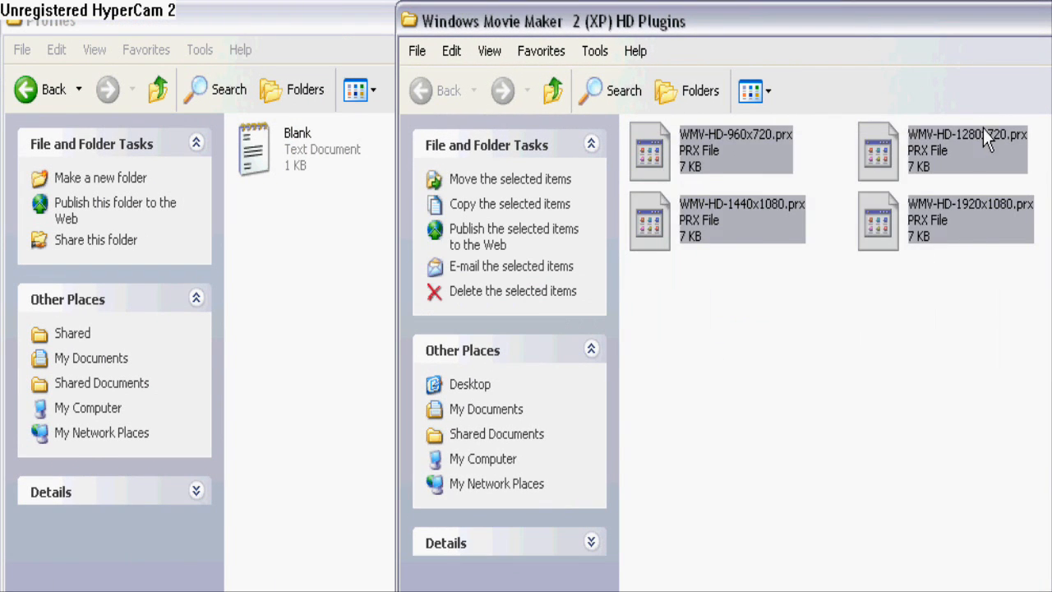
pyautogui.rightClick(966, 151)
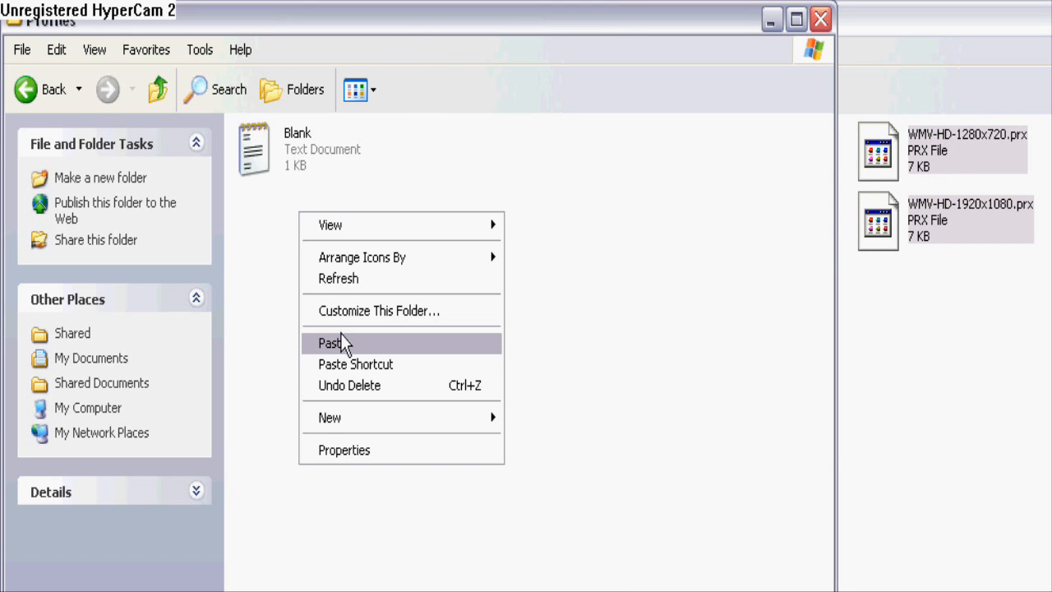
pyautogui.click(330, 343)
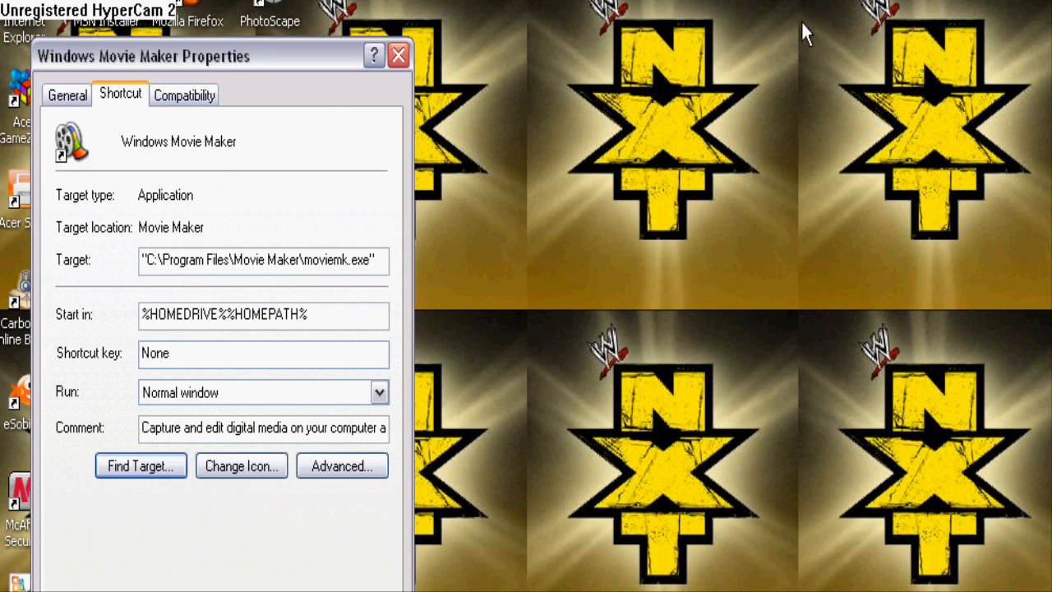
# Start Movie Maker, import the Extreme Rules picture and drag it onto the Video track.
pyautogui.click(397, 56)
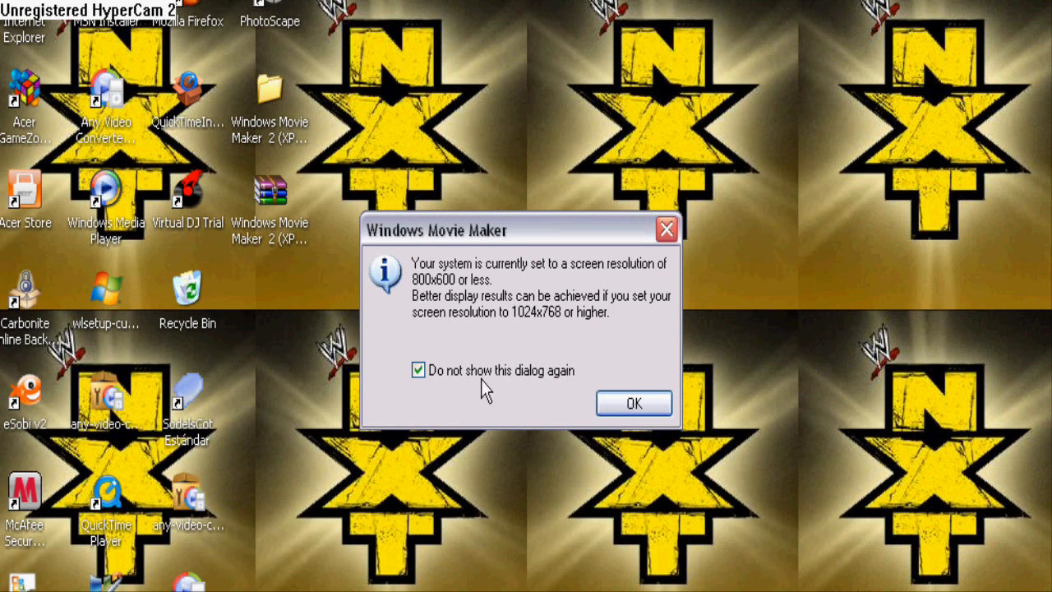
pyautogui.click(633, 402)
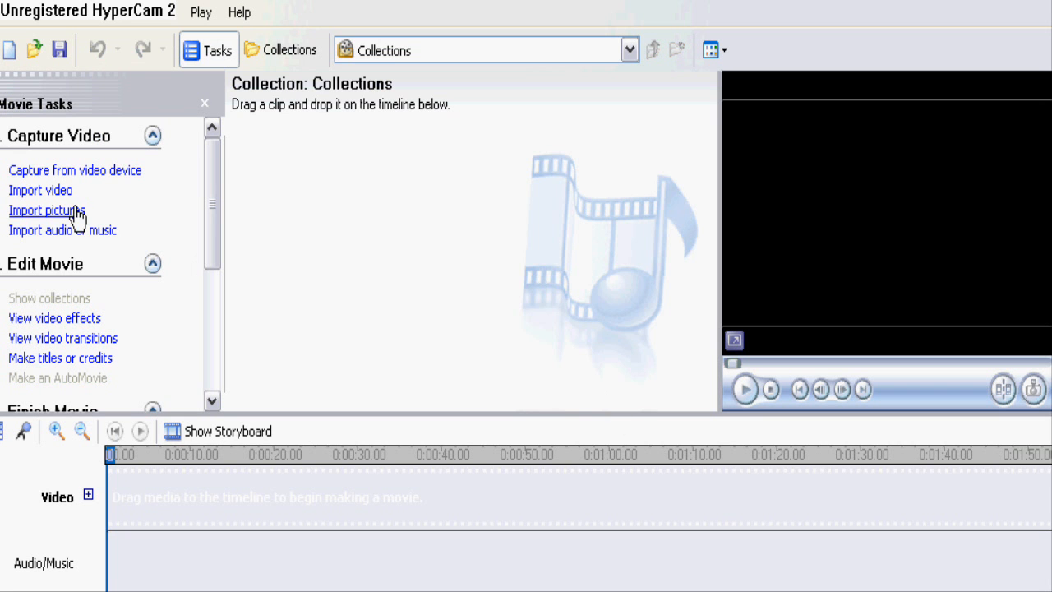
pyautogui.click(43, 210)
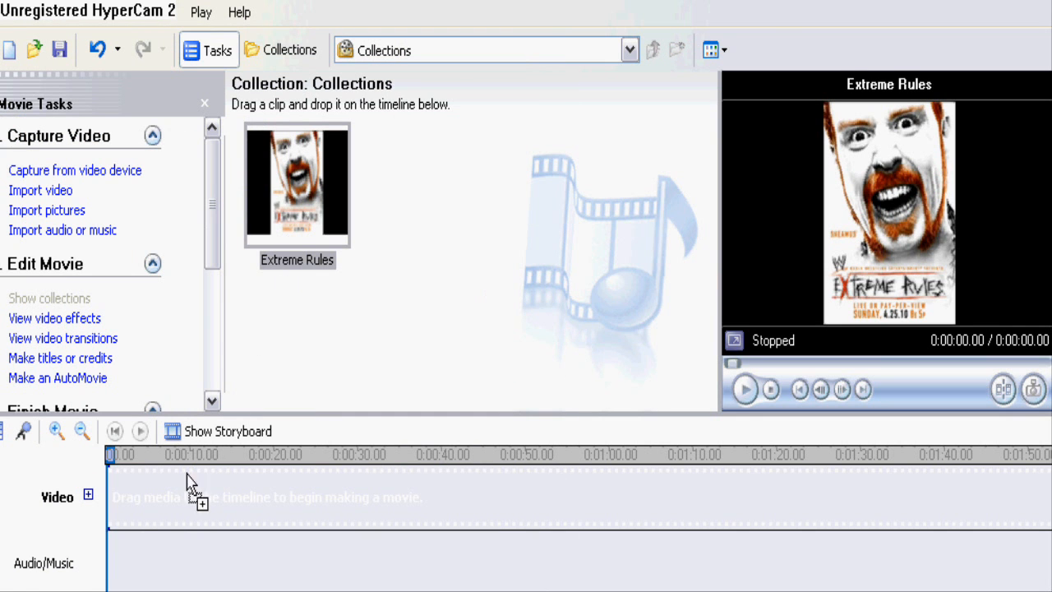
pyautogui.moveTo(296, 184); pyautogui.dragTo(128, 497)
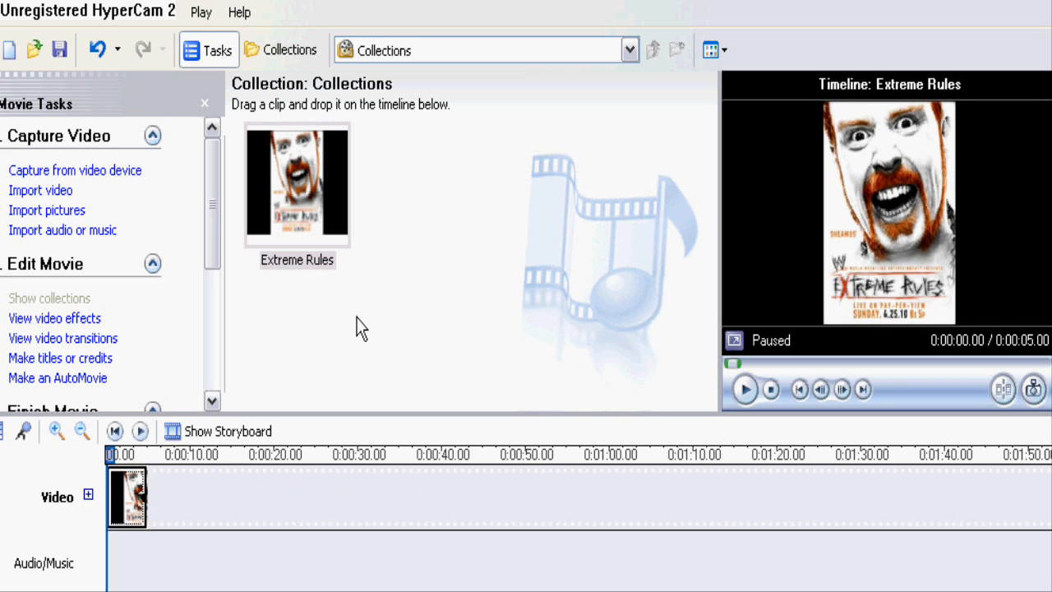
pyautogui.moveTo(294, 260)
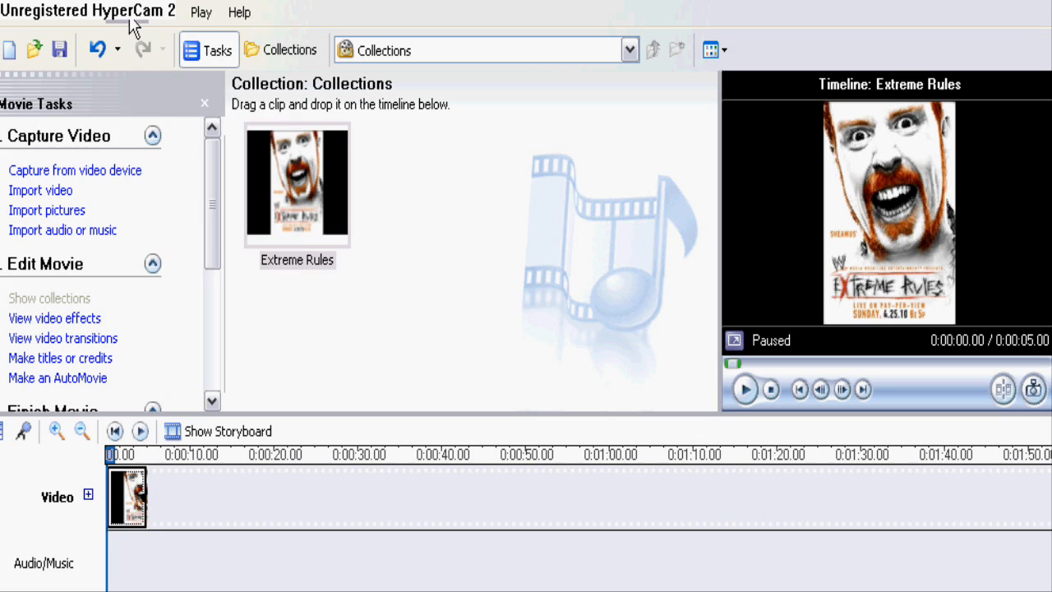
pyautogui.click(201, 14)
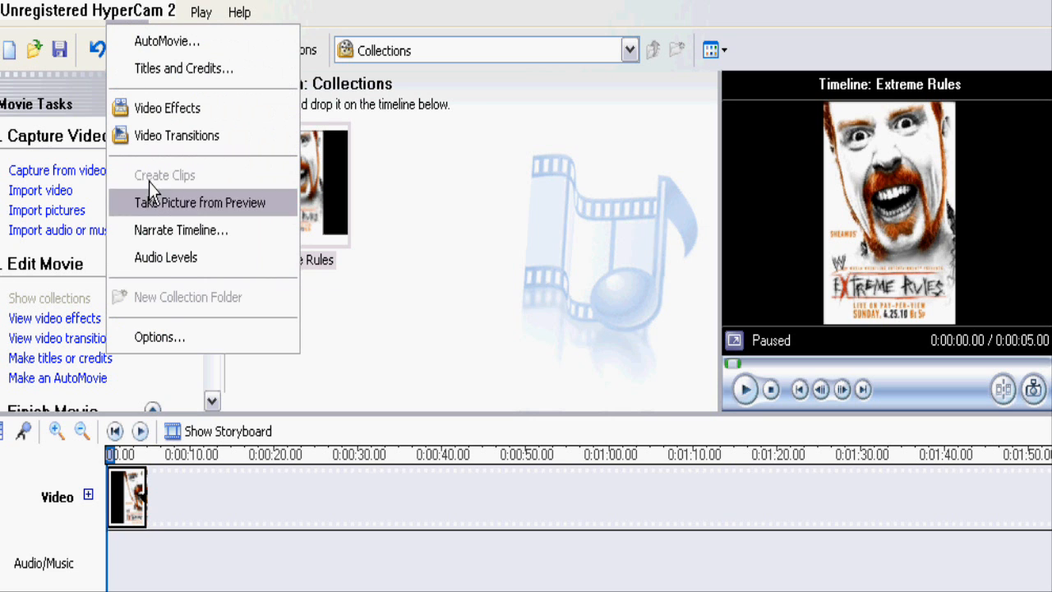
pyautogui.click(159, 335)
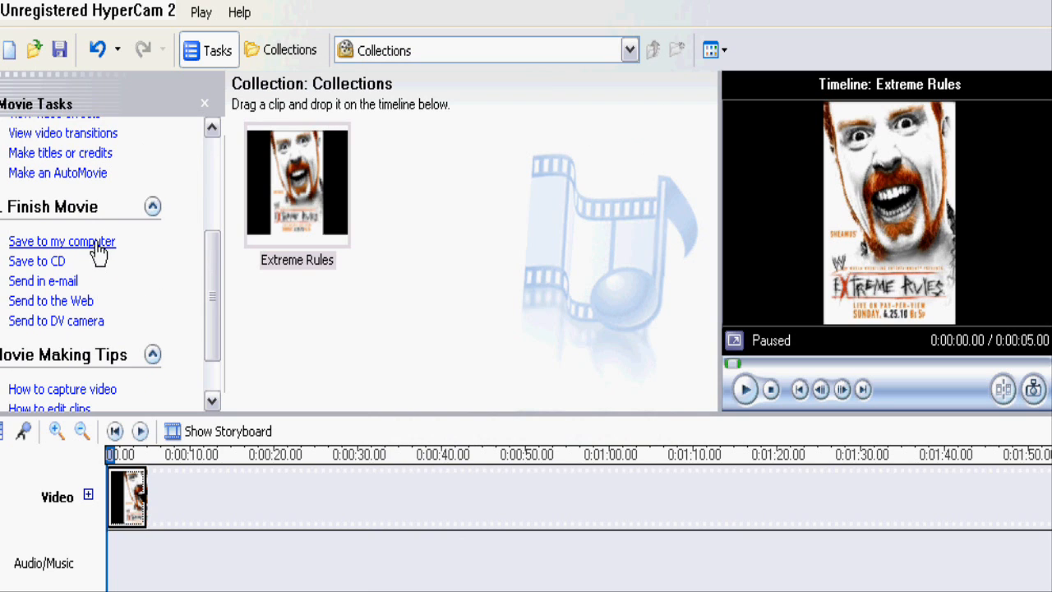
# Save to my computer as 'Extreme Rules PPV April 24, 2010' in My Videos and continue.
pyautogui.click(63, 240)
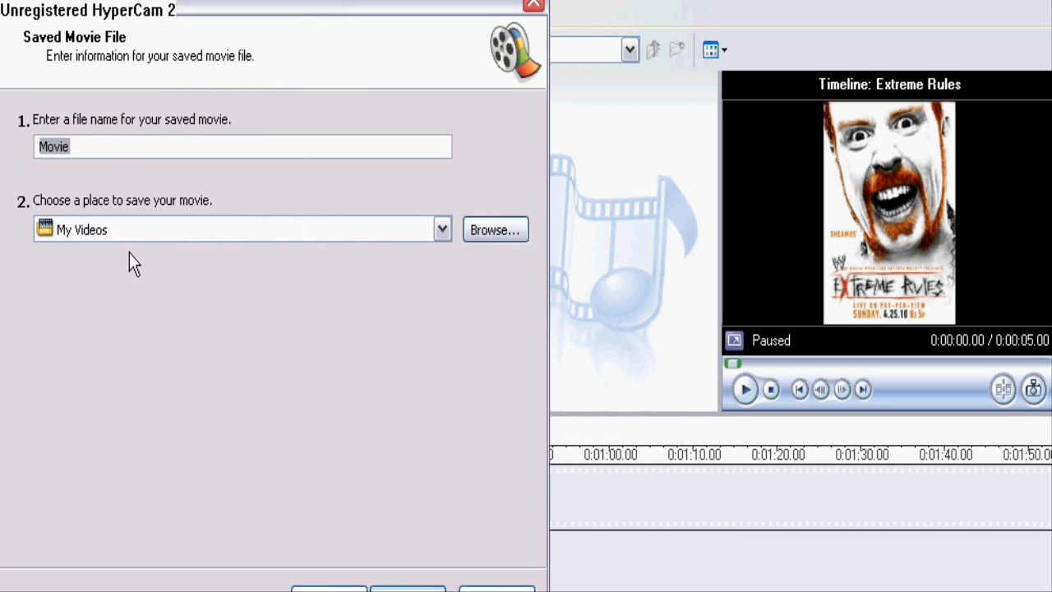
pyautogui.write('Extreme Rules PPV April 24')
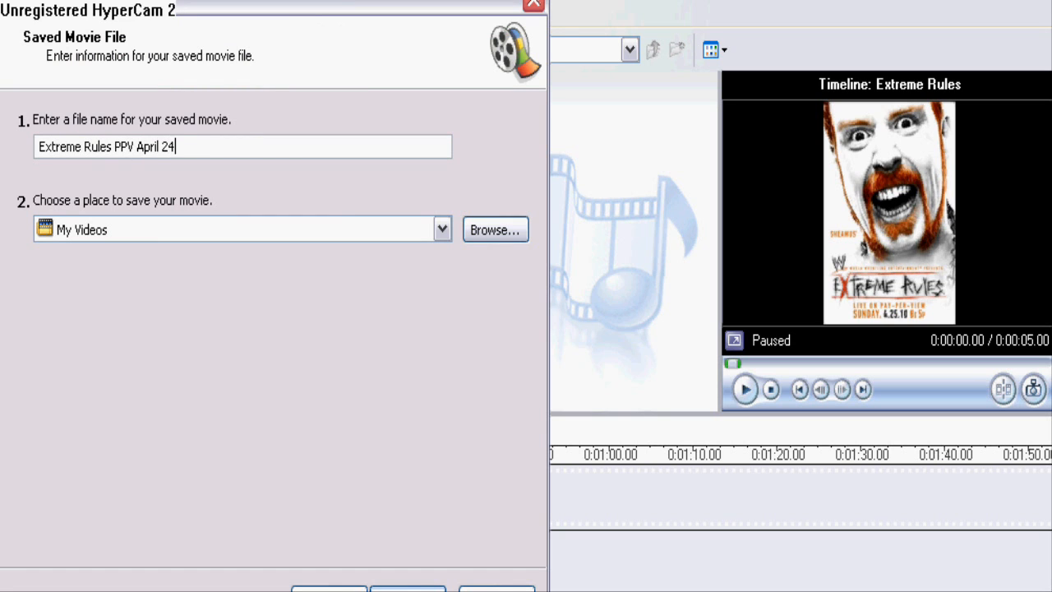
pyautogui.write(', 2010')
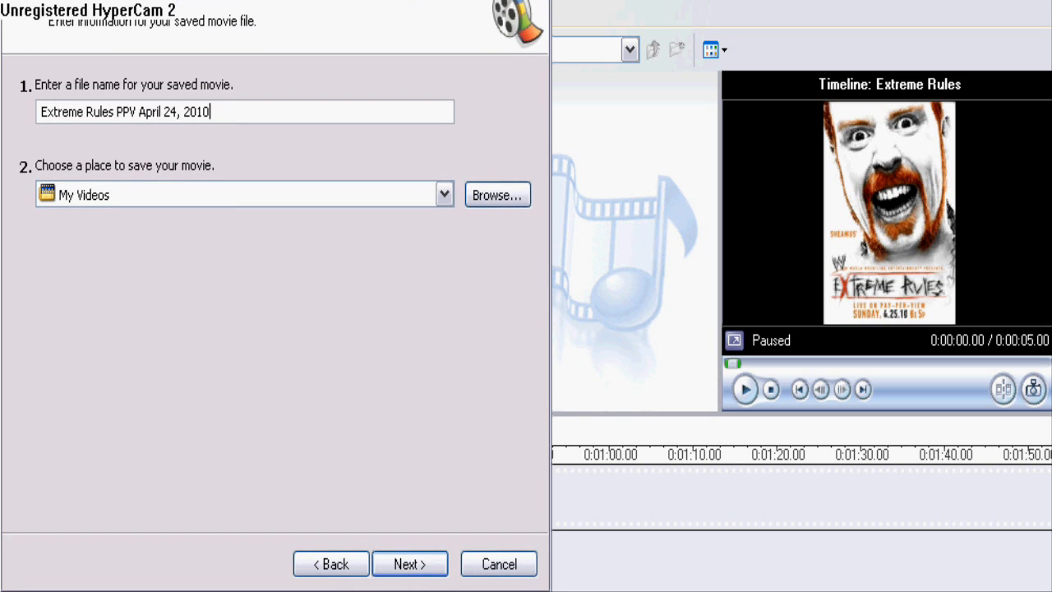
pyautogui.click(409, 563)
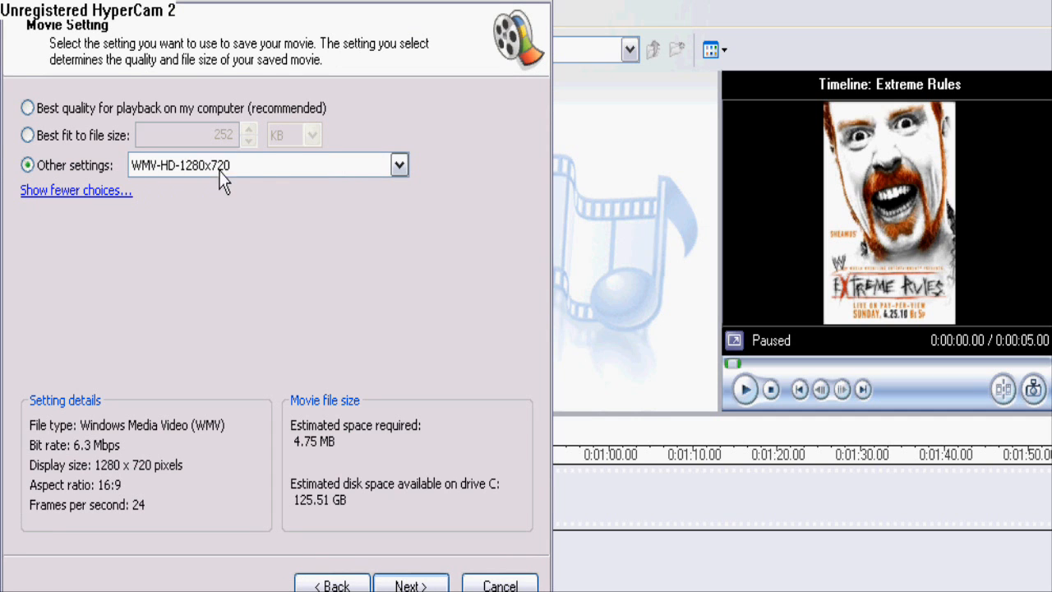
# Choose Other settings with WMV-HD-1280x720 and begin saving the movie.
pyautogui.click(26, 109)
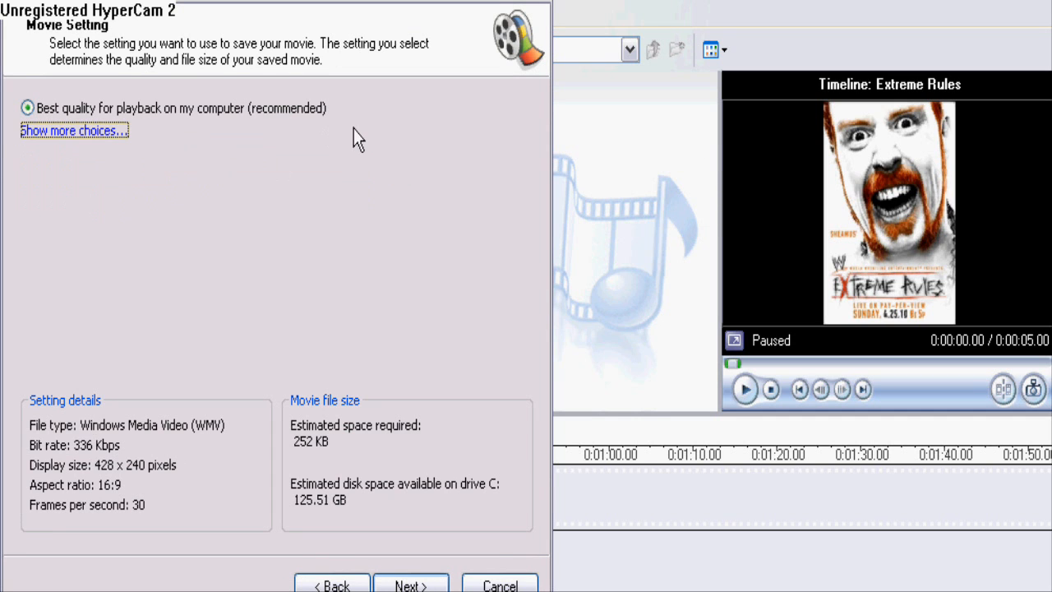
pyautogui.click(73, 130)
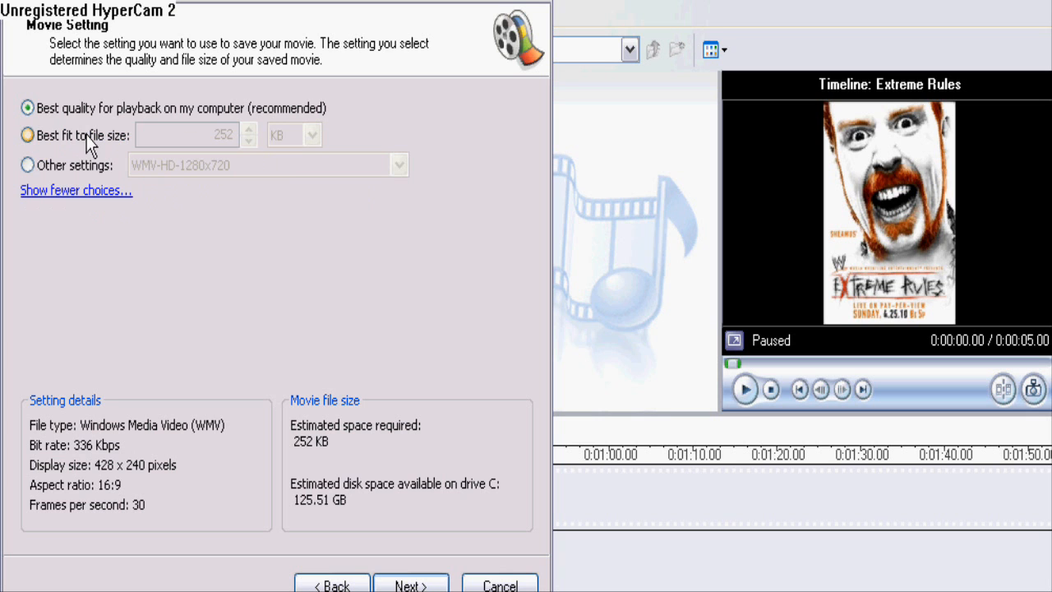
pyautogui.click(27, 164)
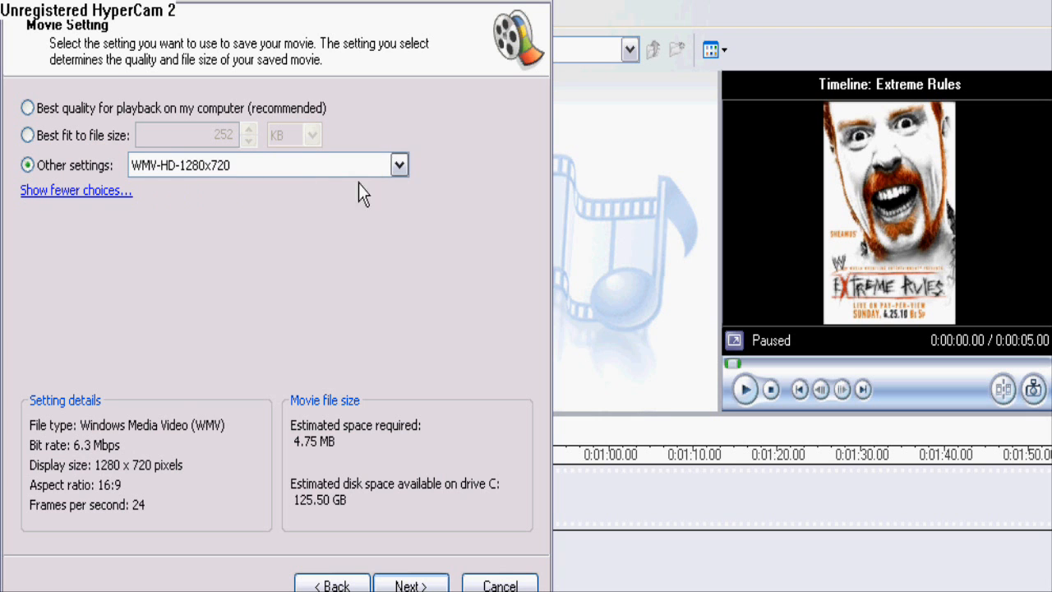
pyautogui.click(397, 164)
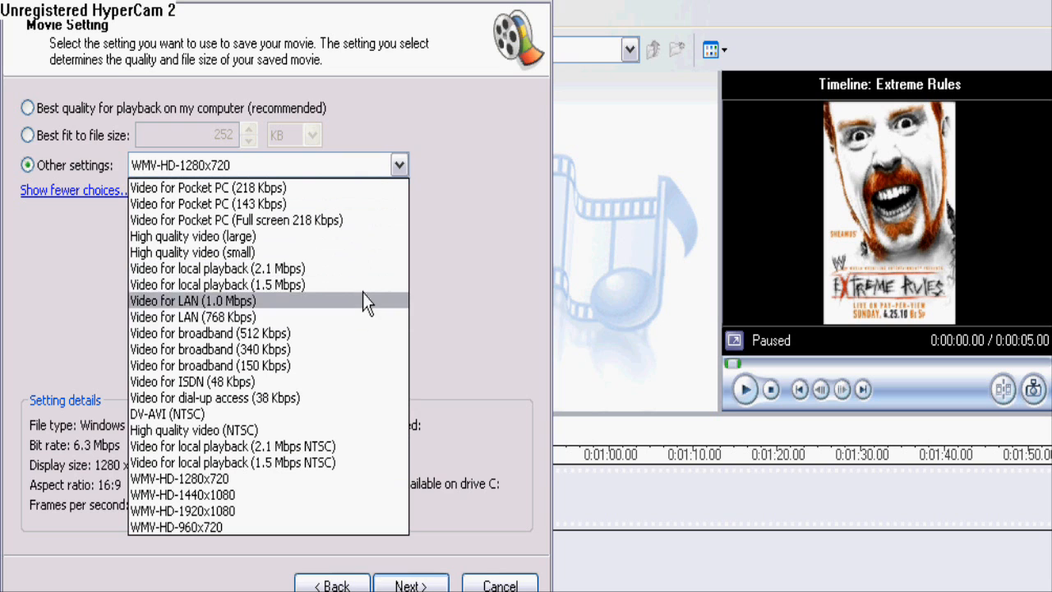
pyautogui.moveTo(356, 483)
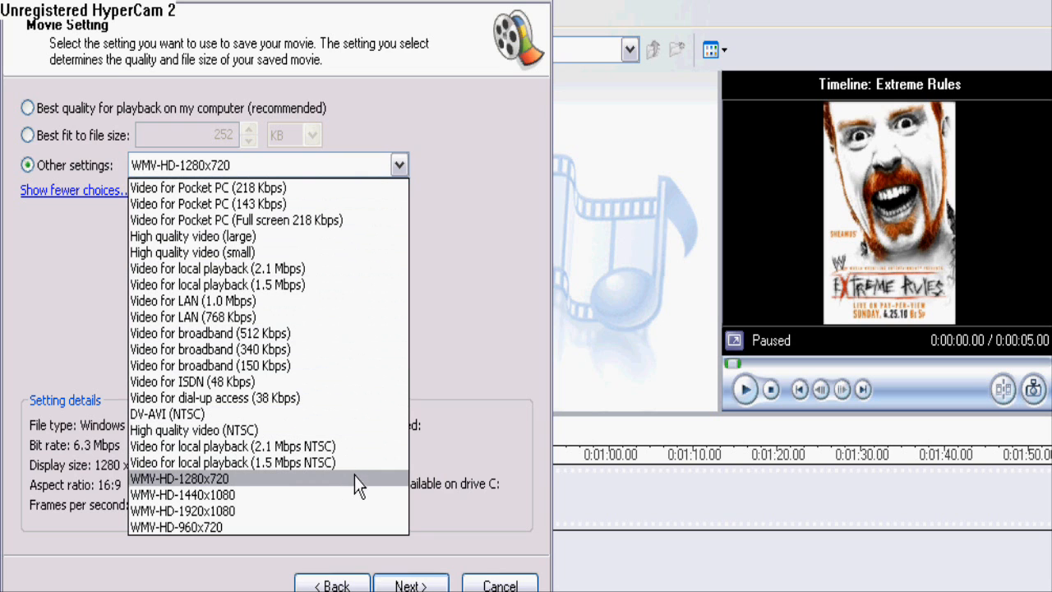
pyautogui.click(181, 478)
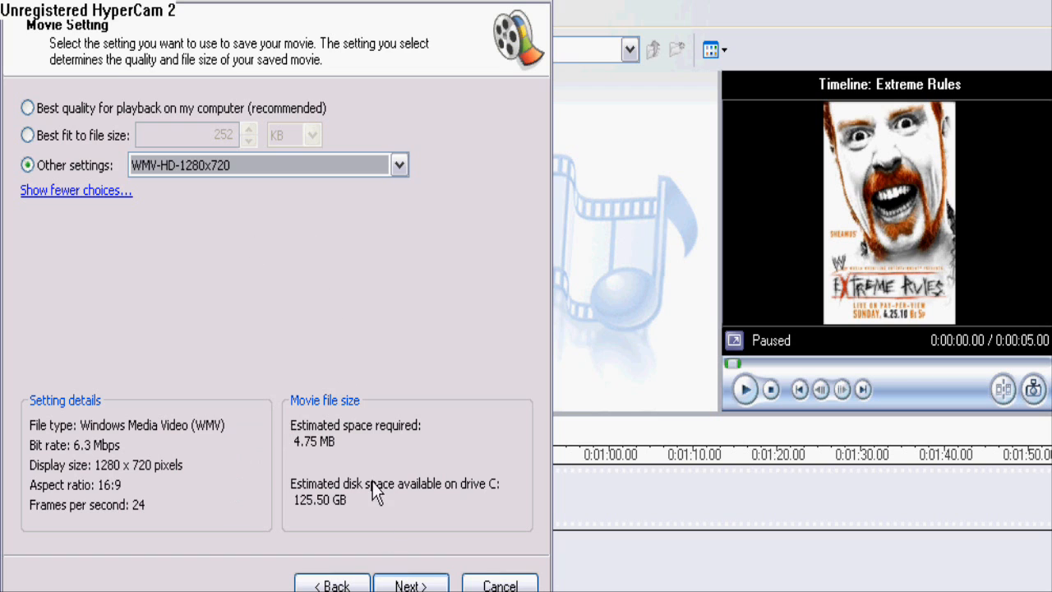
pyautogui.click(411, 585)
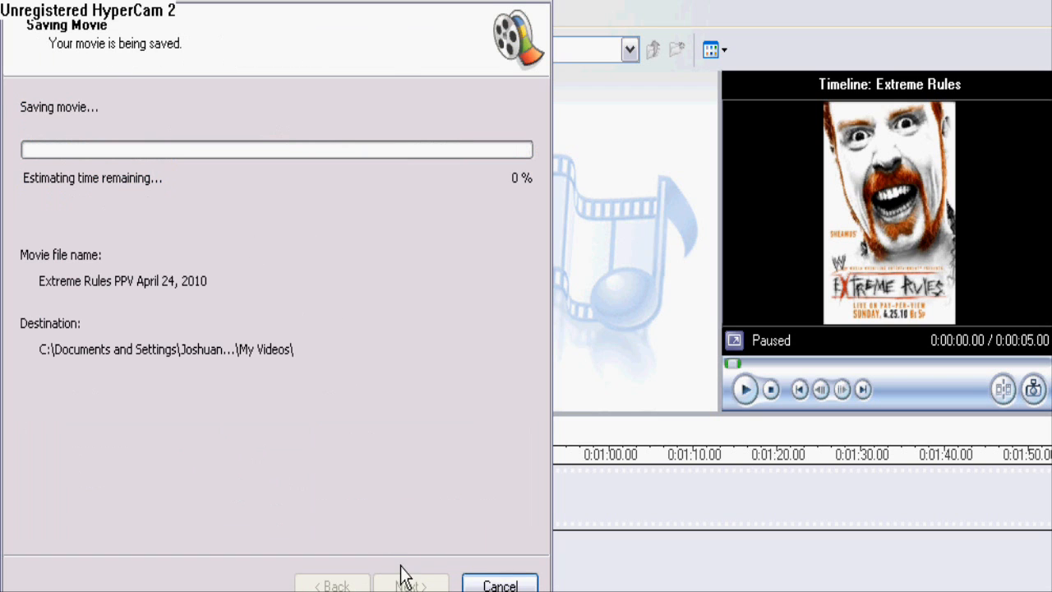